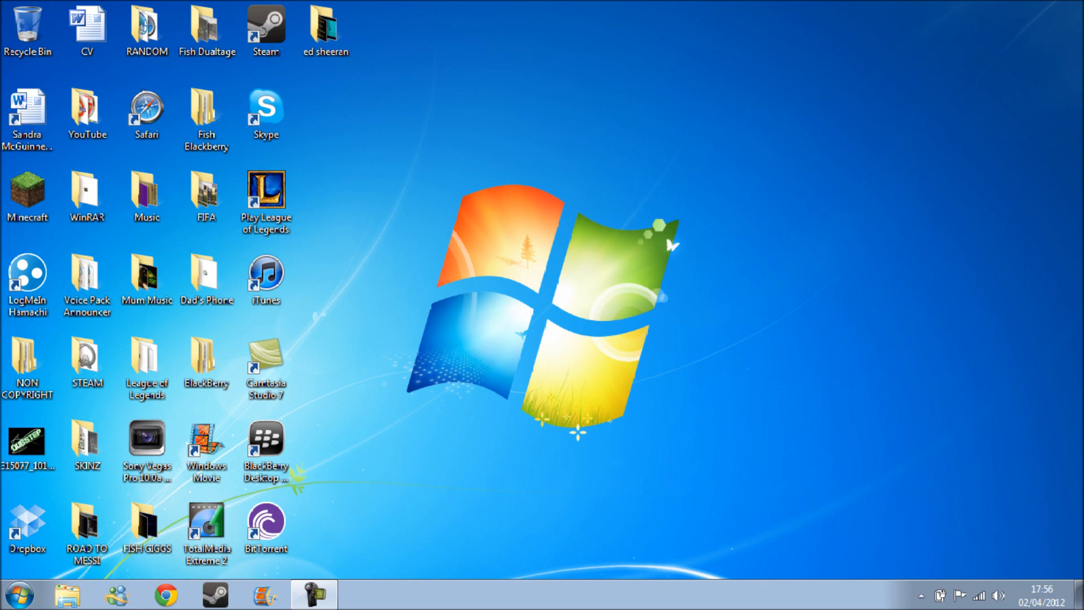
# Step: Search the Start menu and view, then close, the System information window
pyautogui.click(86, 195)
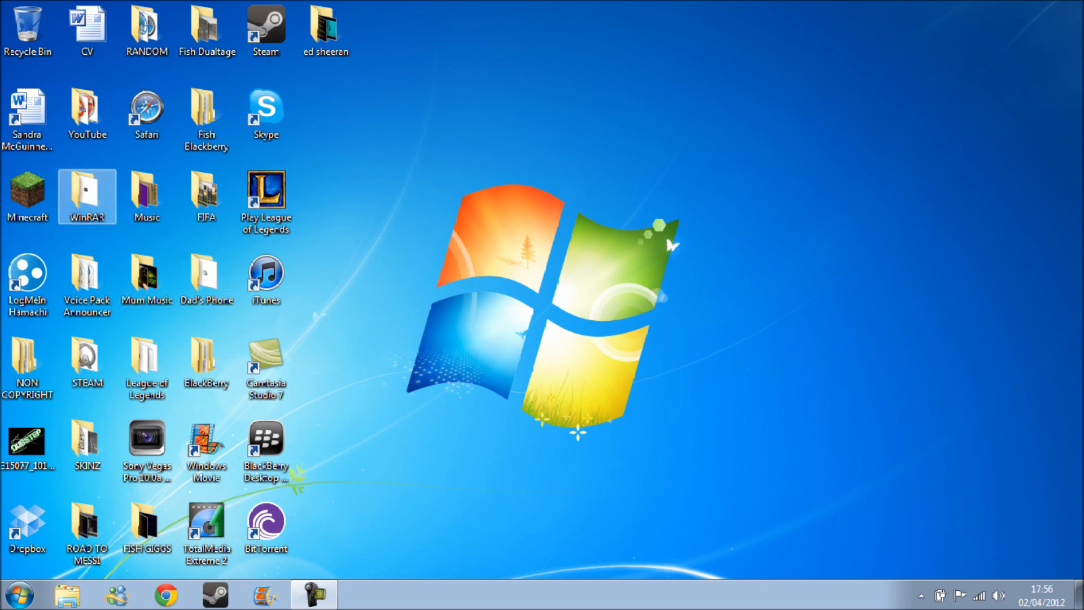
pyautogui.click(264, 200)
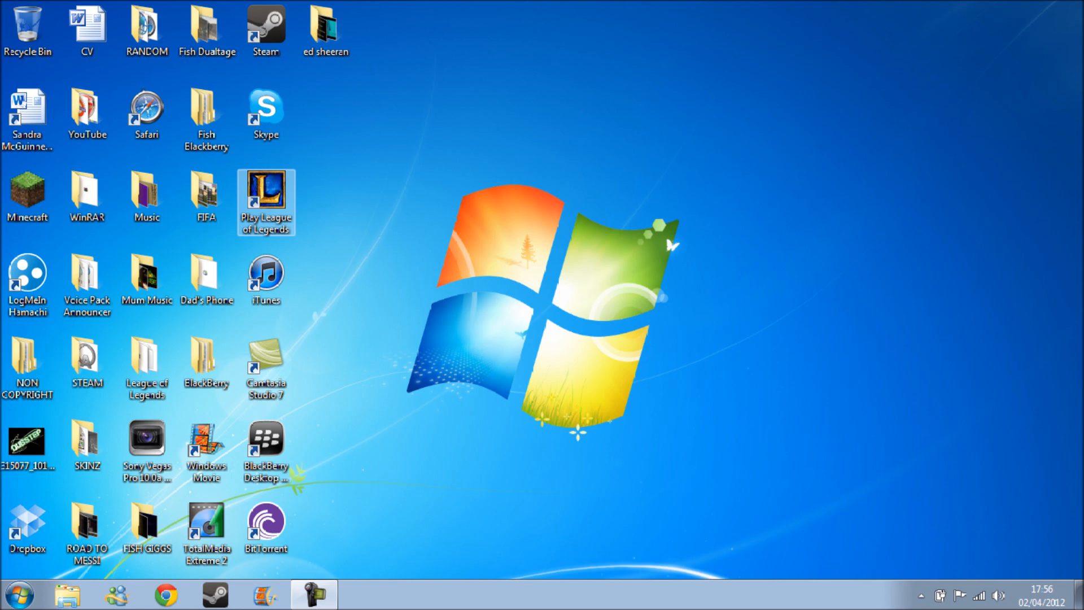
pyautogui.click(19, 595)
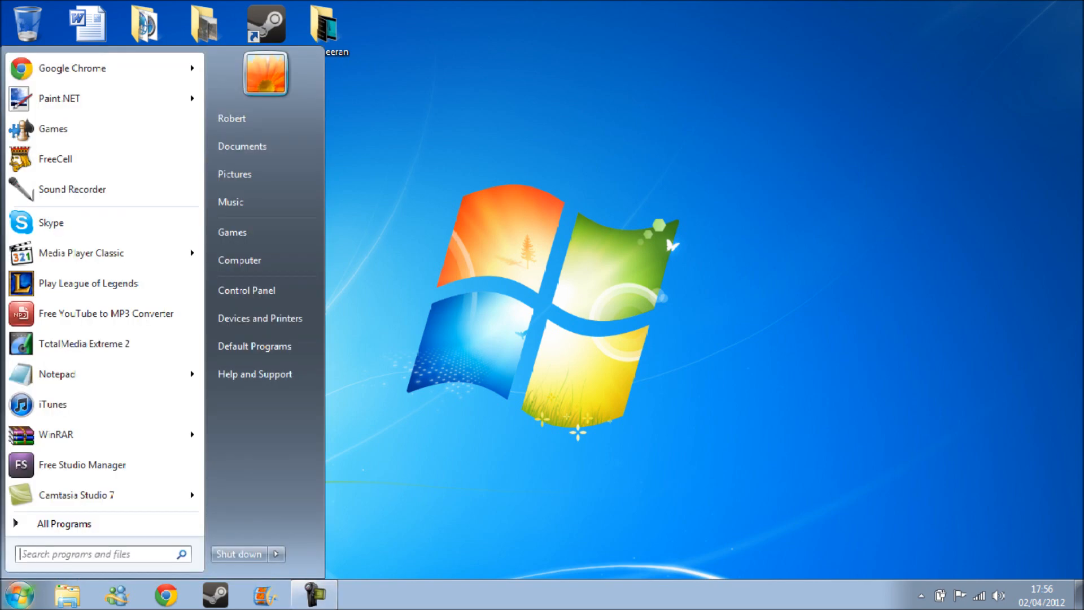
pyautogui.write('r')
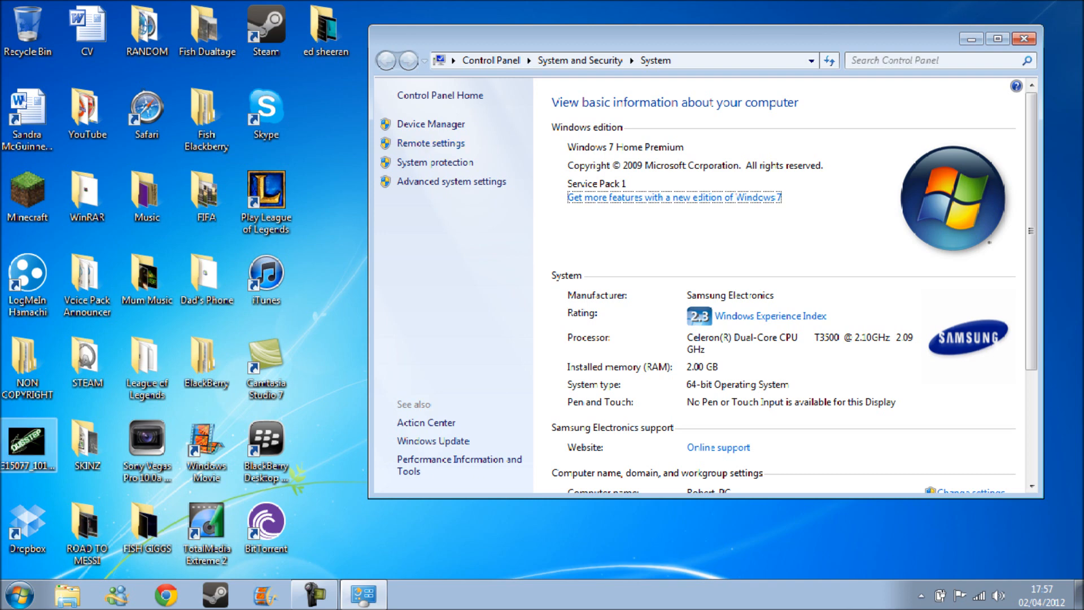
pyautogui.click(1023, 39)
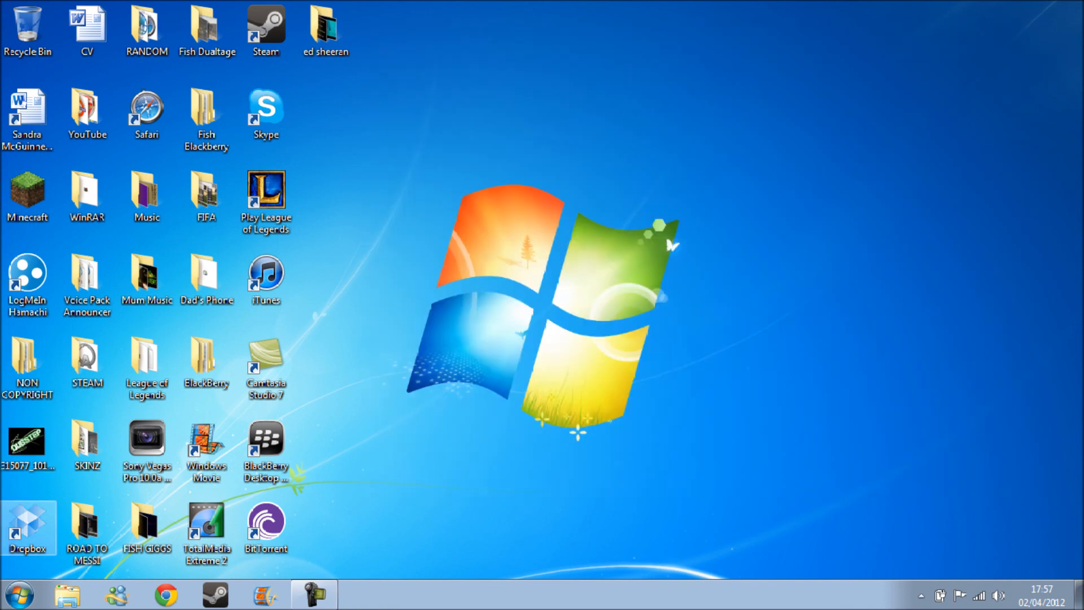
# Step: Reopen System, go to Advanced system settings and open Performance Settings visual effects
pyautogui.click(19, 595)
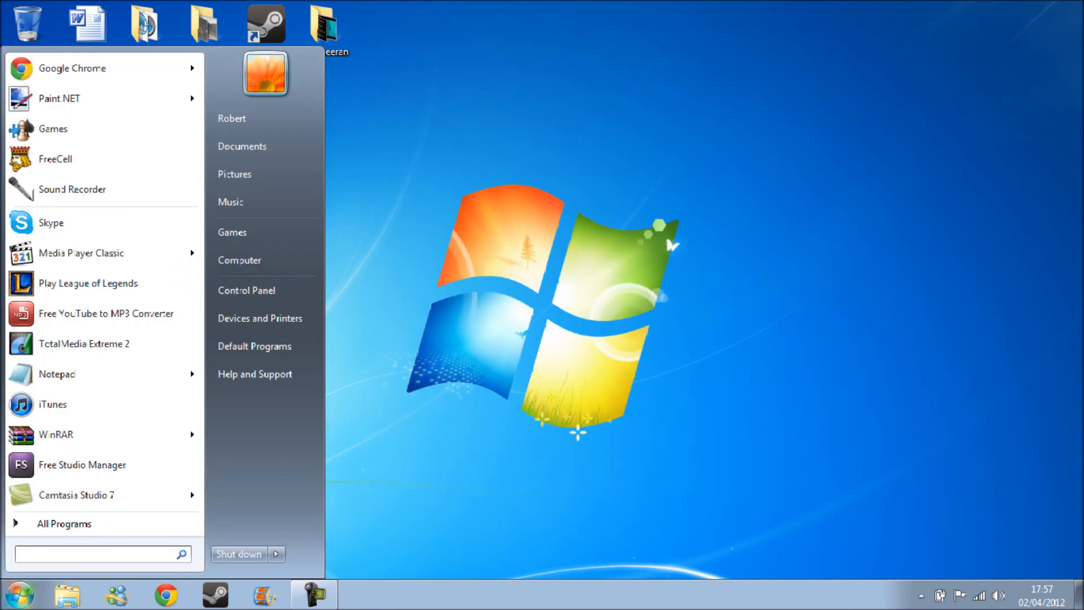
pyautogui.write('ram')
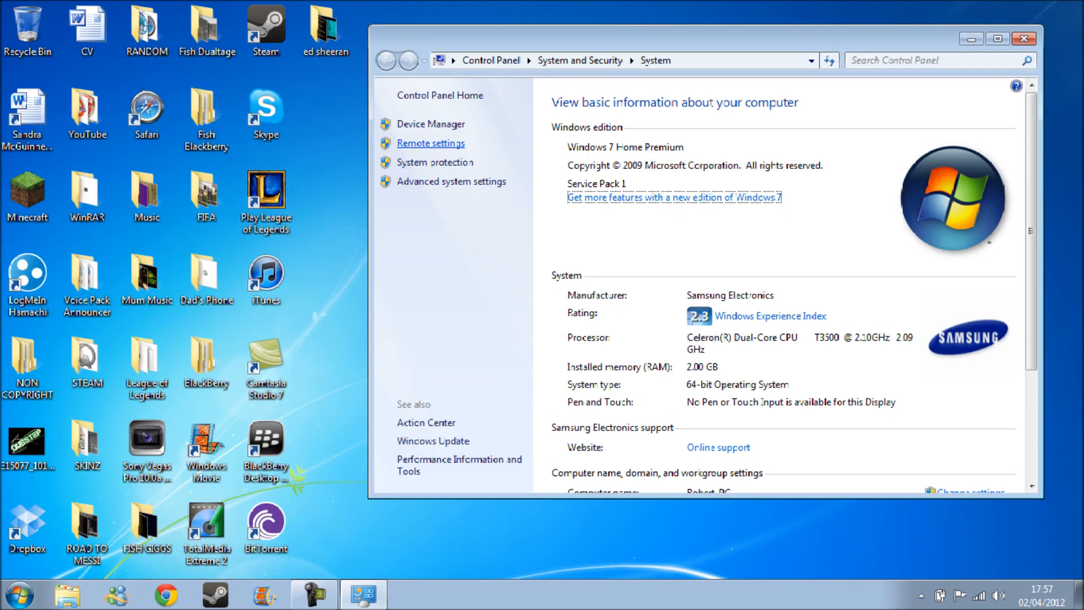
pyautogui.click(429, 143)
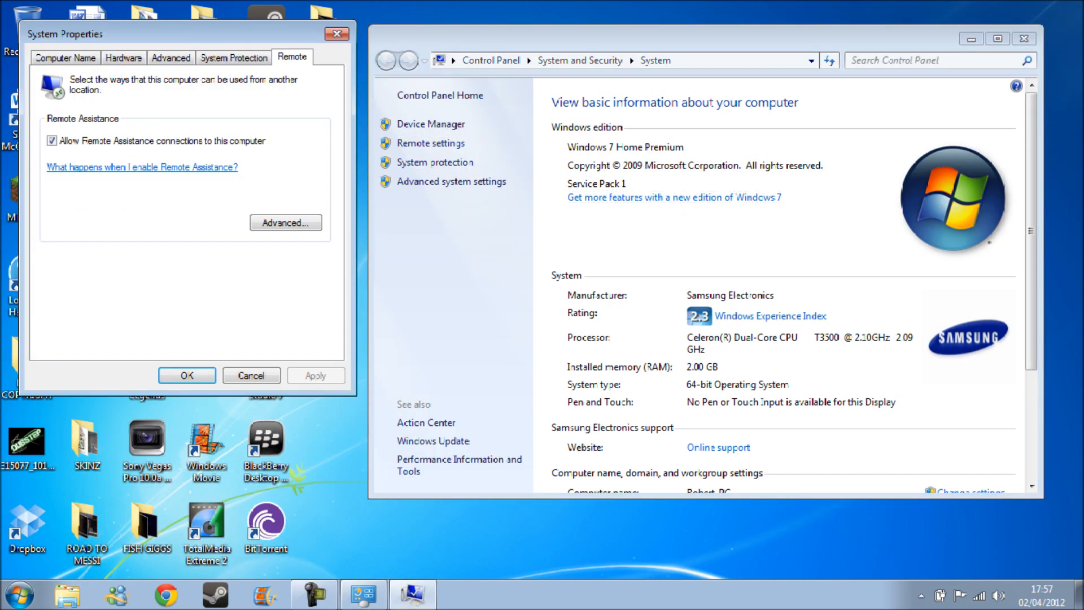
pyautogui.click(170, 57)
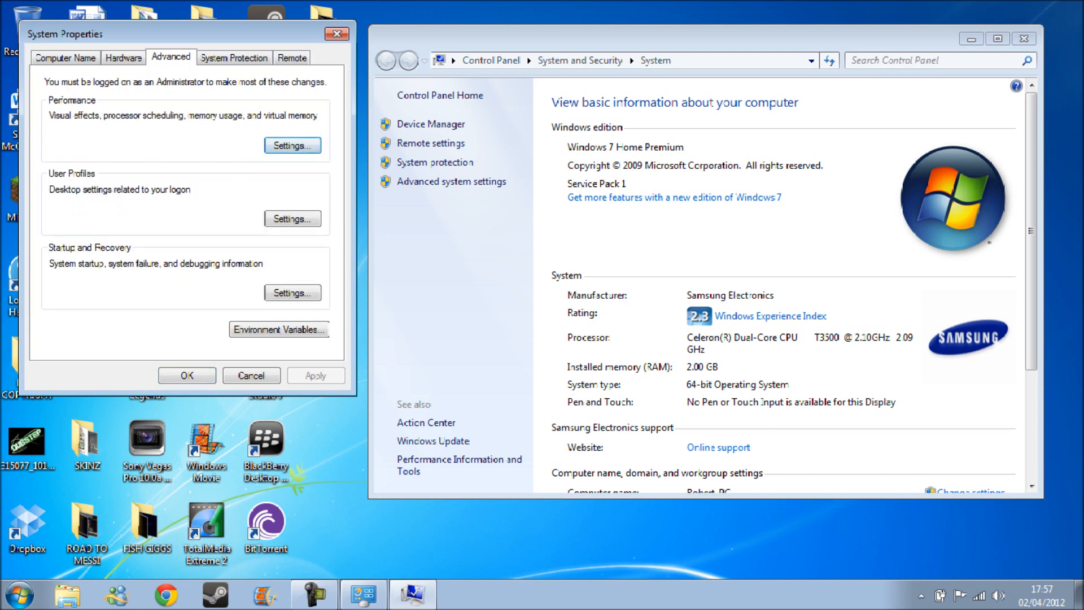
pyautogui.click(291, 145)
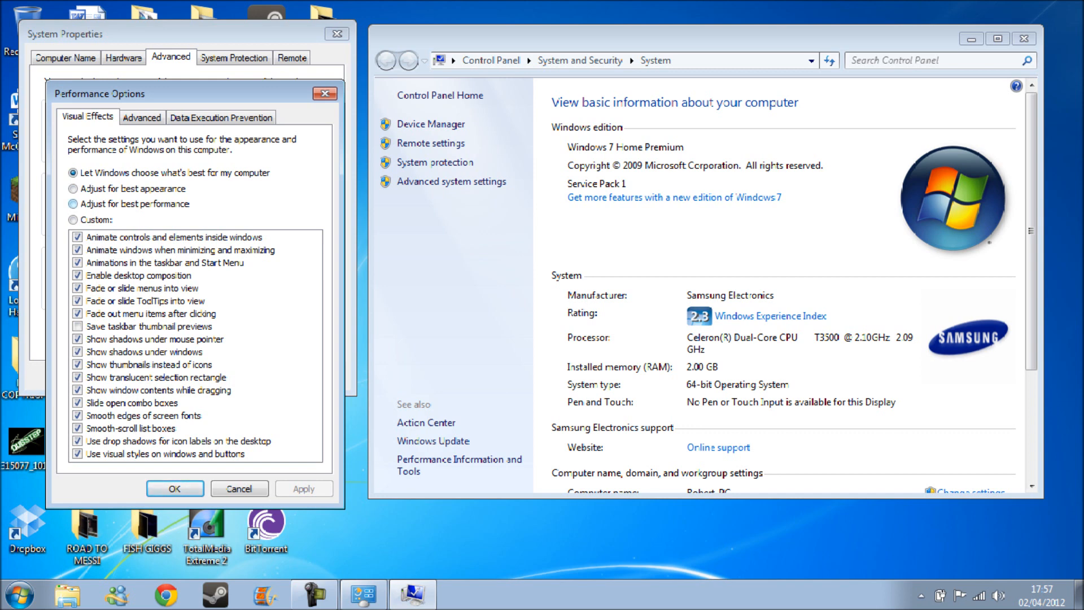
# Step: Choose 'Adjust for best performance' and apply it, turning off all visual effects
pyautogui.click(74, 205)
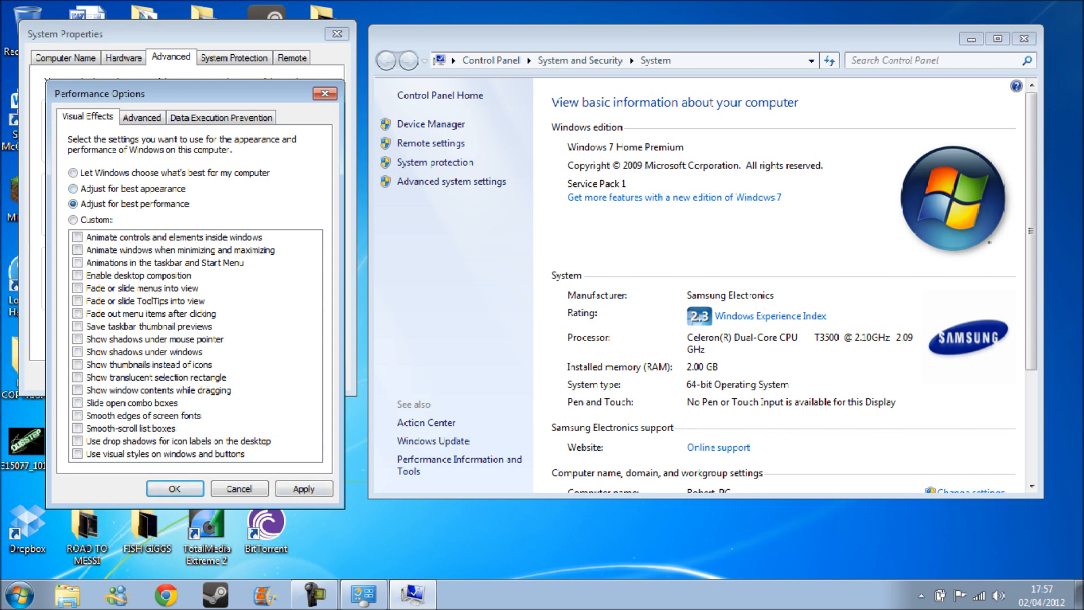
pyautogui.click(304, 487)
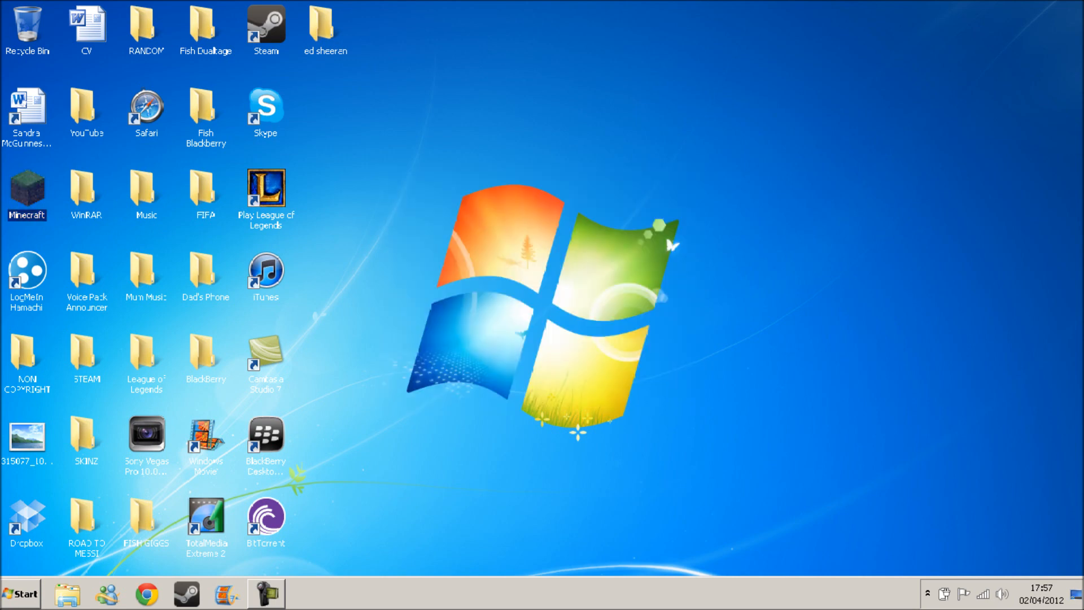
# Step: Launch Minecraft from the desktop shortcut and log in to reach the title menu
pyautogui.doubleClick(27, 192)
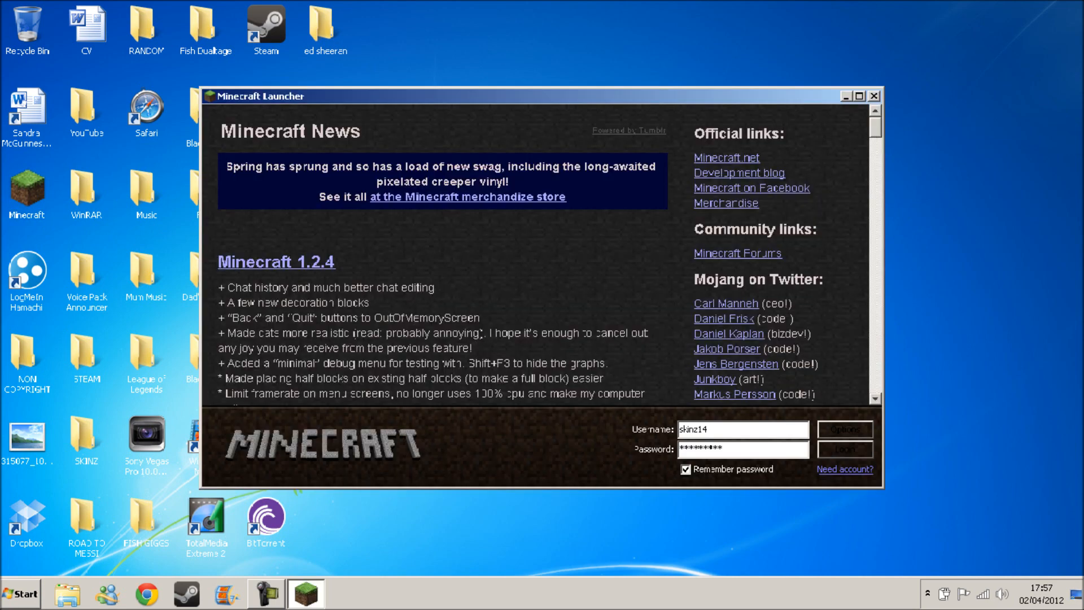
pyautogui.click(844, 450)
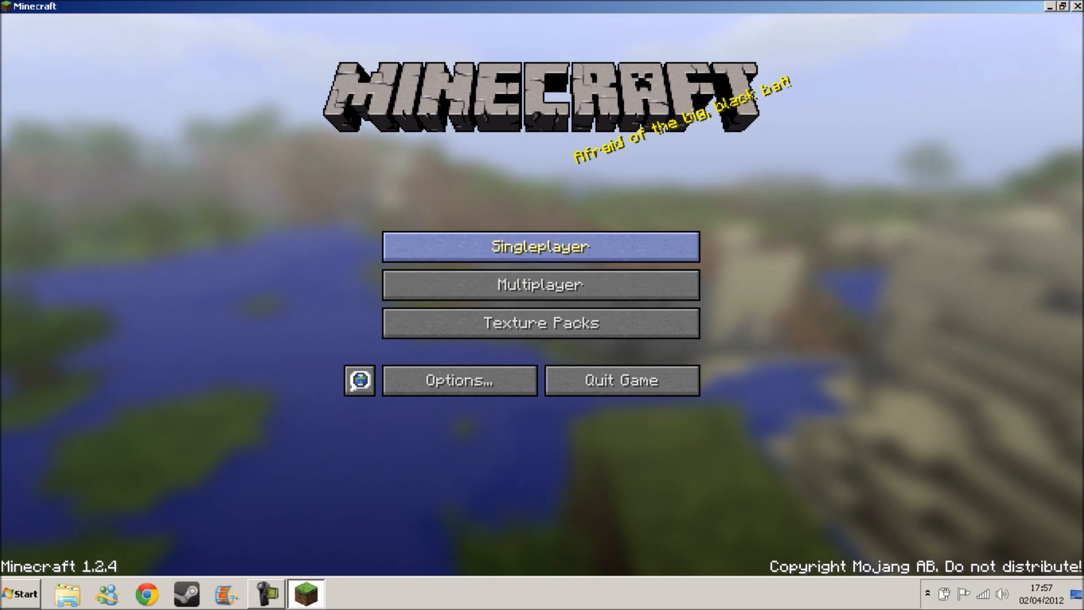
# Step: Start a singleplayer world, walk around it, then bring up the in-game menu
pyautogui.click(538, 247)
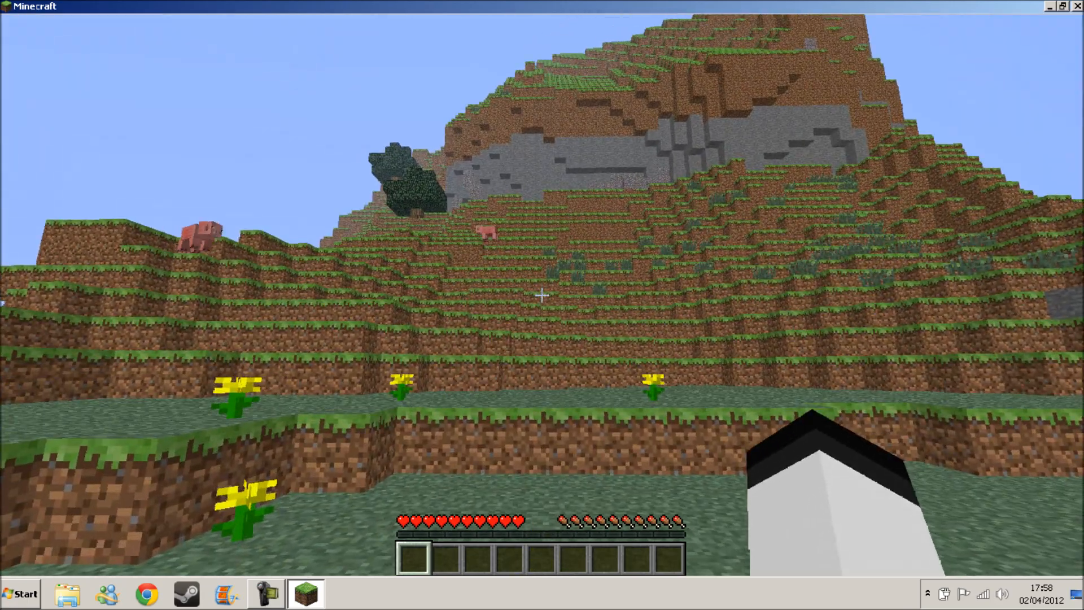
pyautogui.moveTo(541, 296)
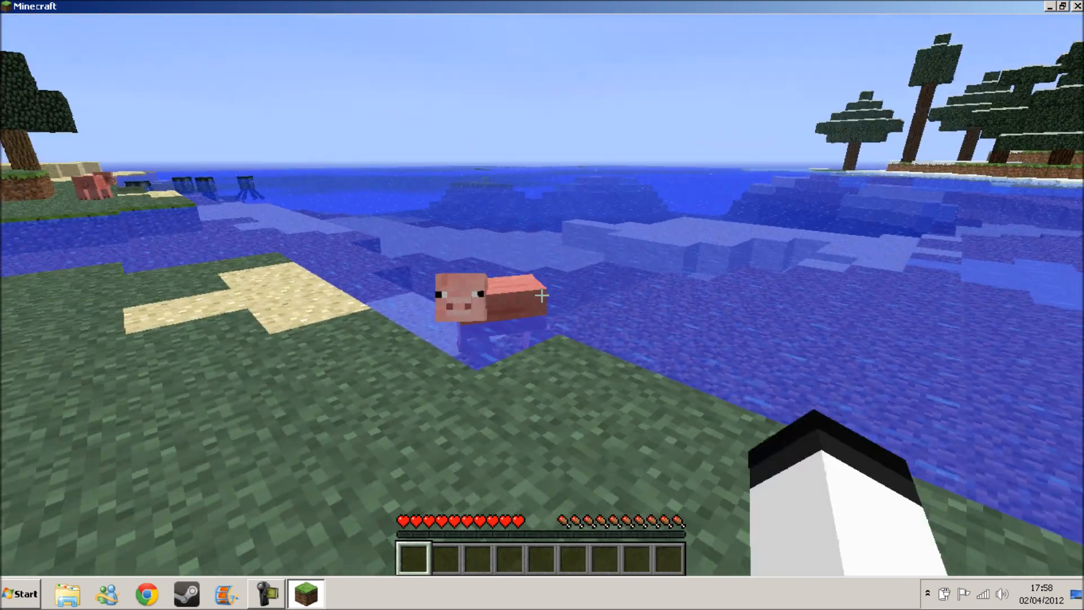
pyautogui.moveTo(542, 294)
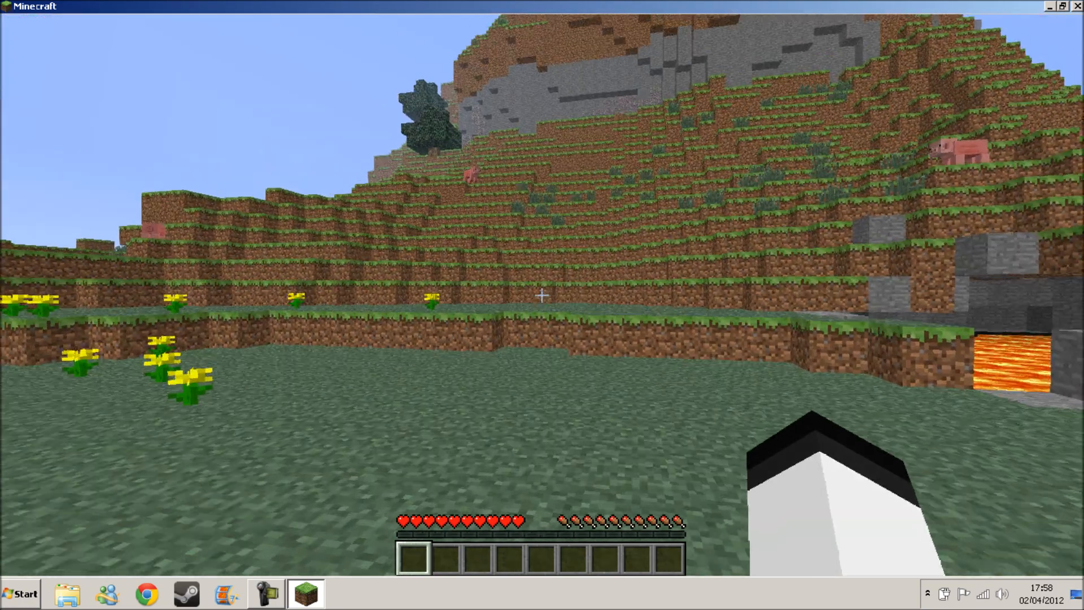
pyautogui.moveTo(542, 290)
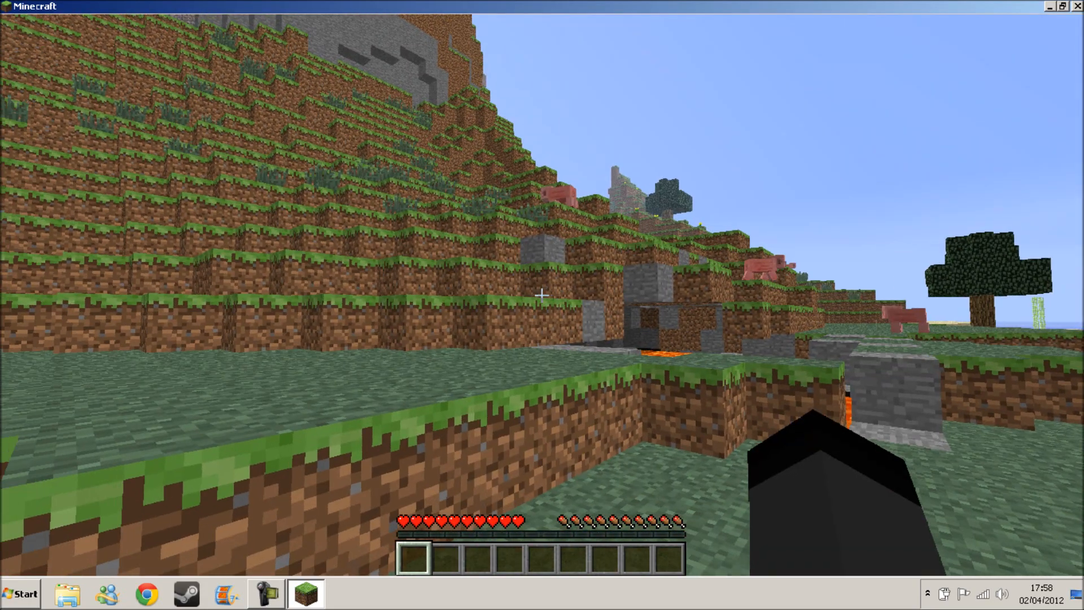
pyautogui.press('Escape')
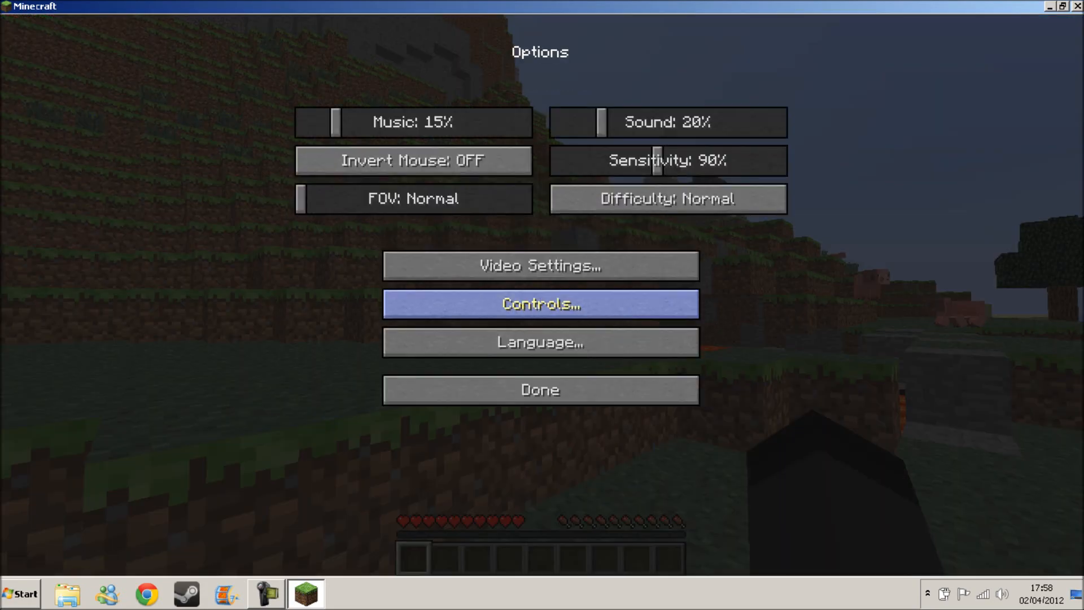
# Step: In Video Settings, set render distance to Far and resume playing the world
pyautogui.click(540, 264)
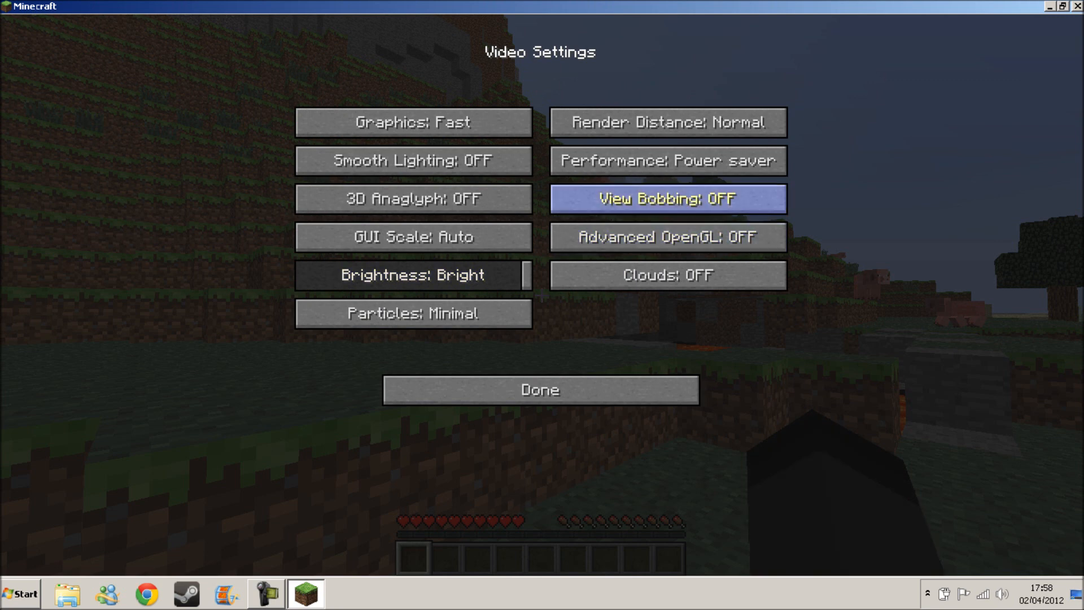
pyautogui.click(667, 121)
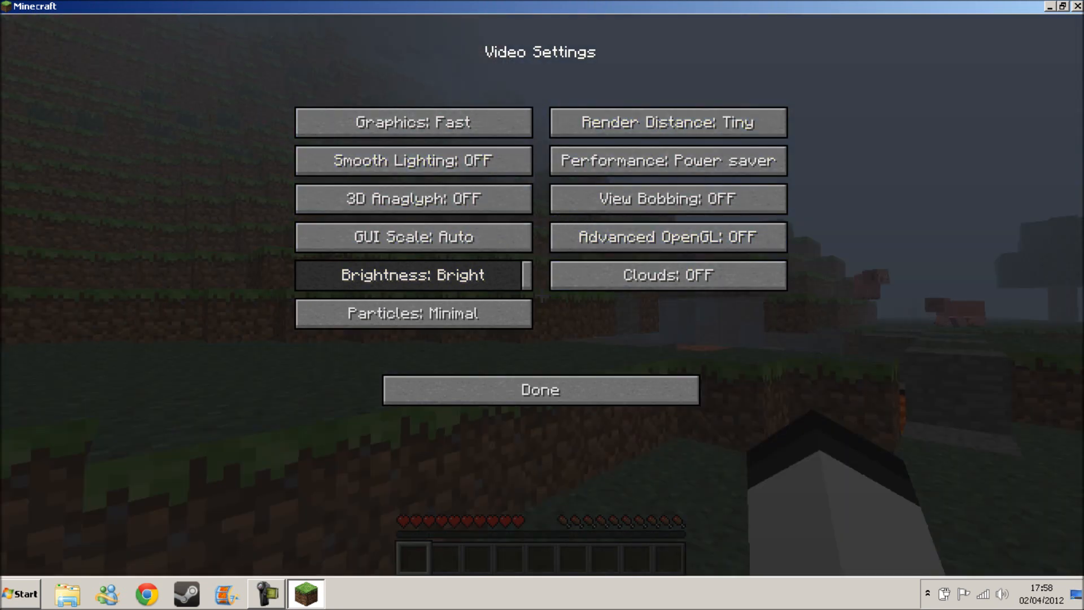
pyautogui.click(666, 122)
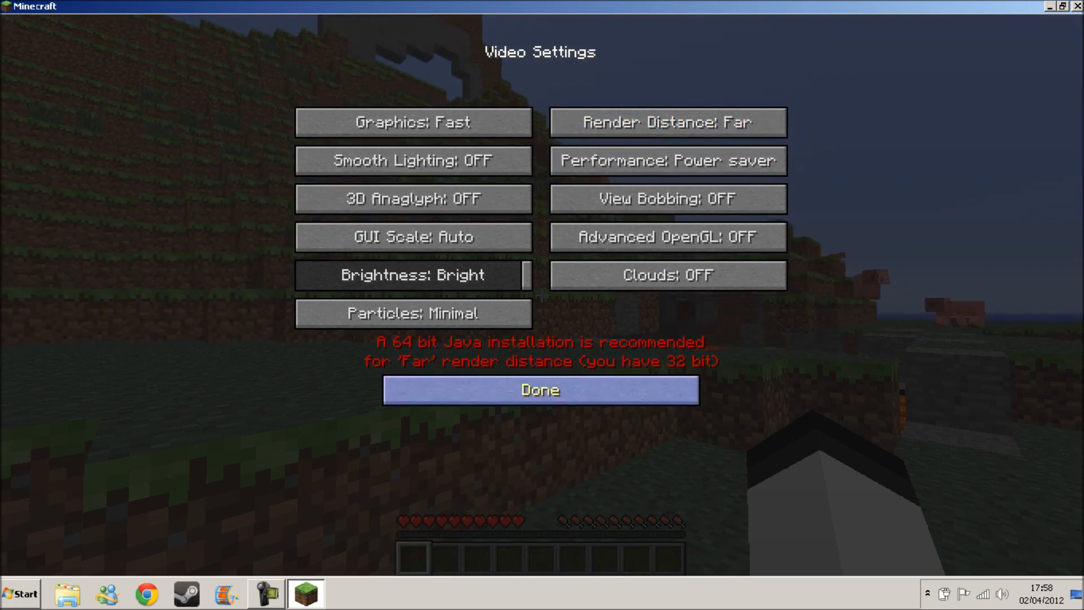
pyautogui.click(540, 389)
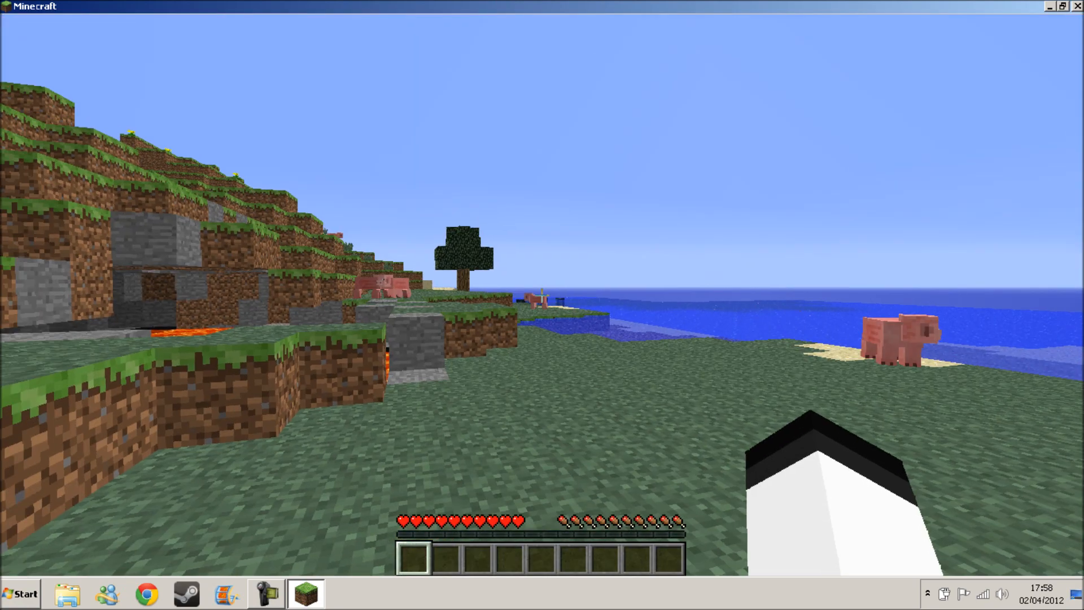
pyautogui.moveTo(541, 298)
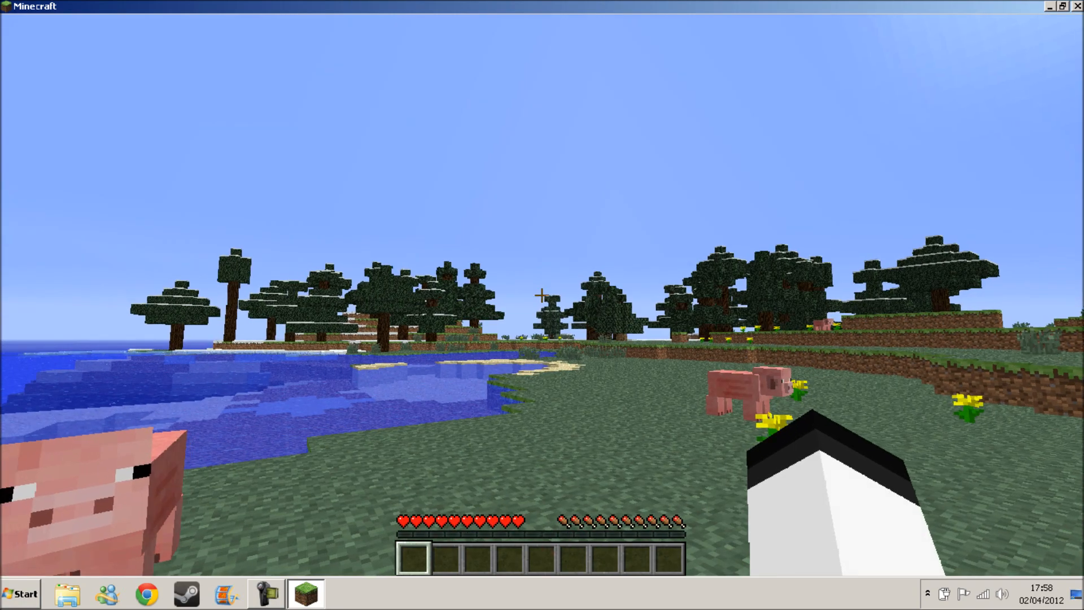
# Step: Pause the game after exploring at Far render distance
pyautogui.press('Escape')
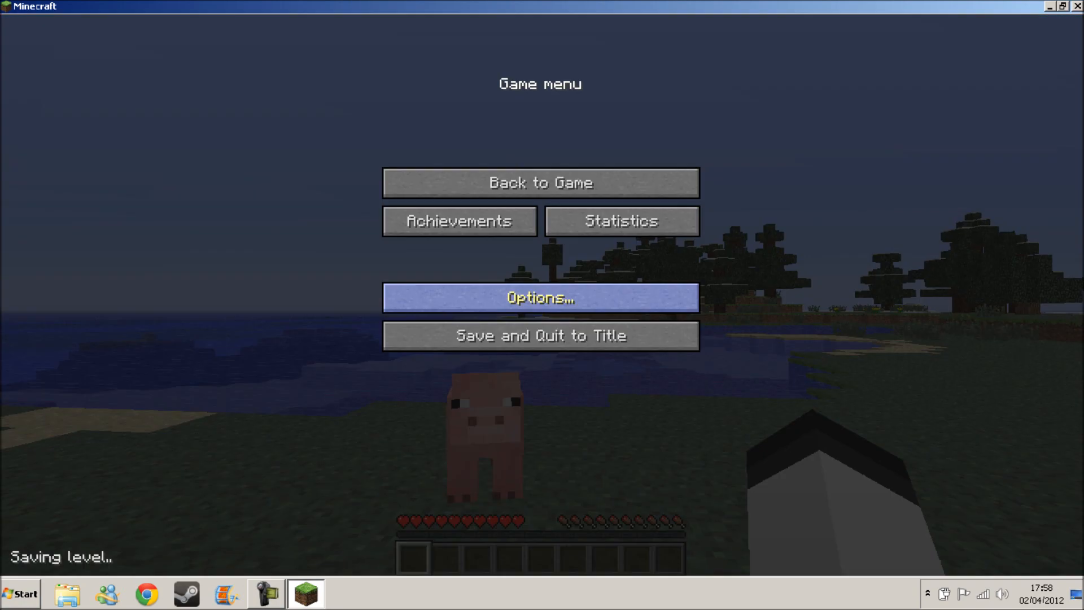
# Step: Revisit video settings, then save the world, quit to title and exit Minecraft
pyautogui.click(540, 297)
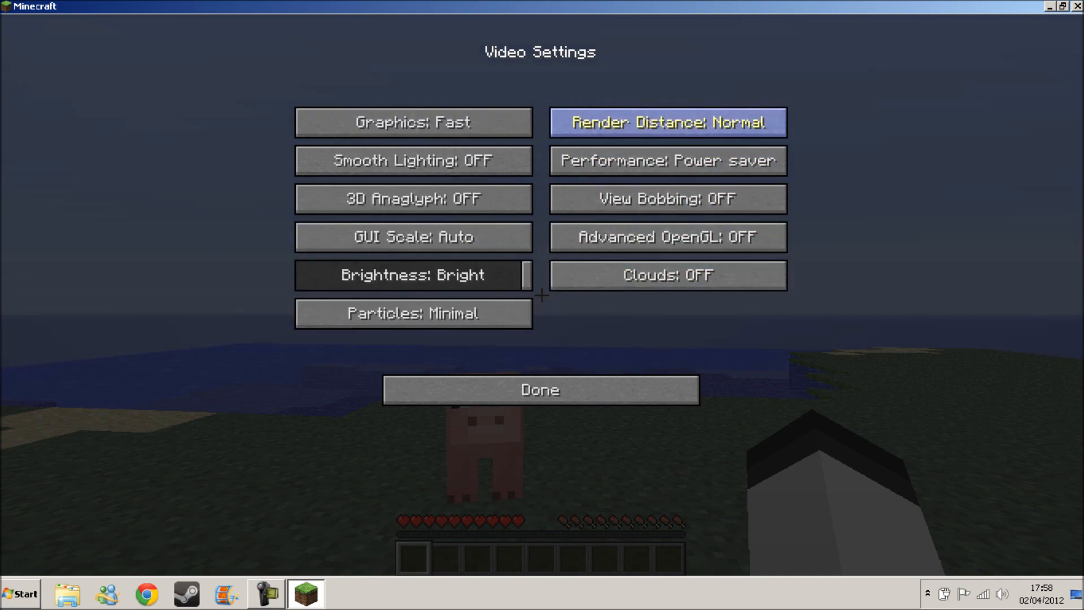
pyautogui.click(538, 389)
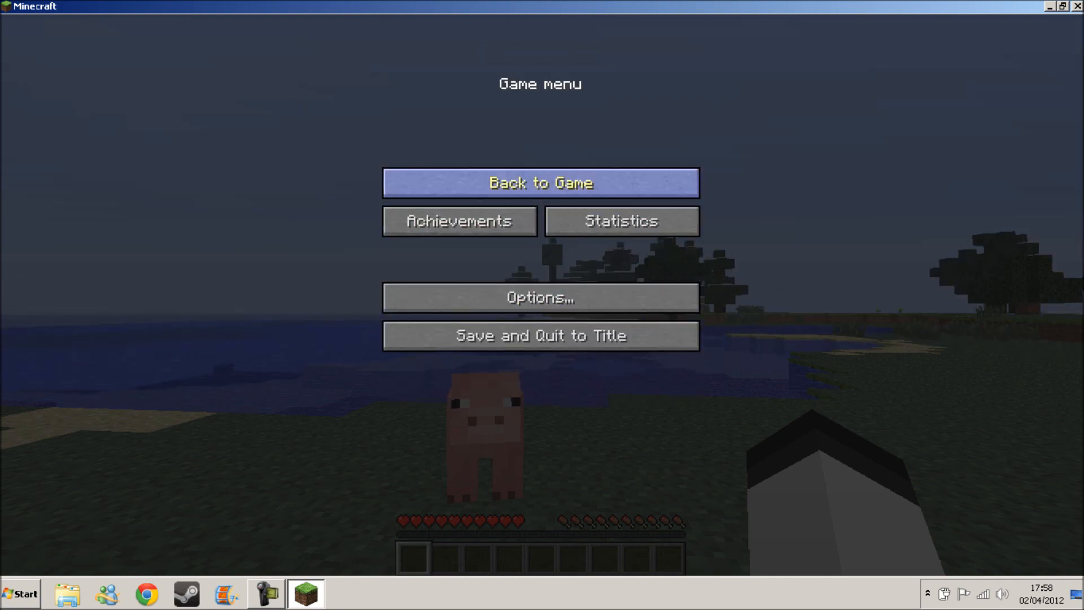
pyautogui.click(540, 336)
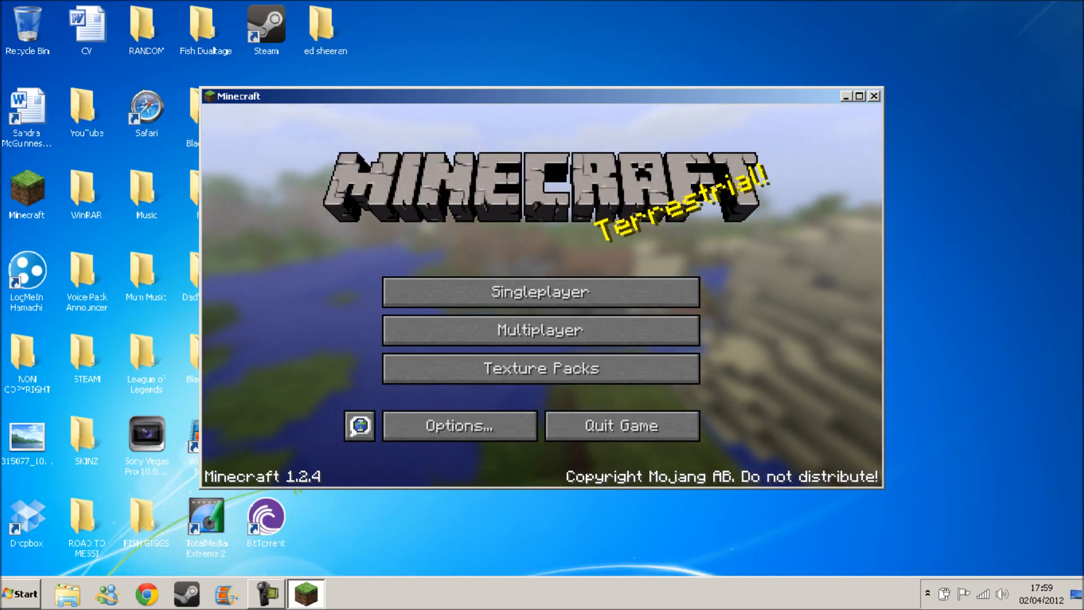
pyautogui.click(846, 96)
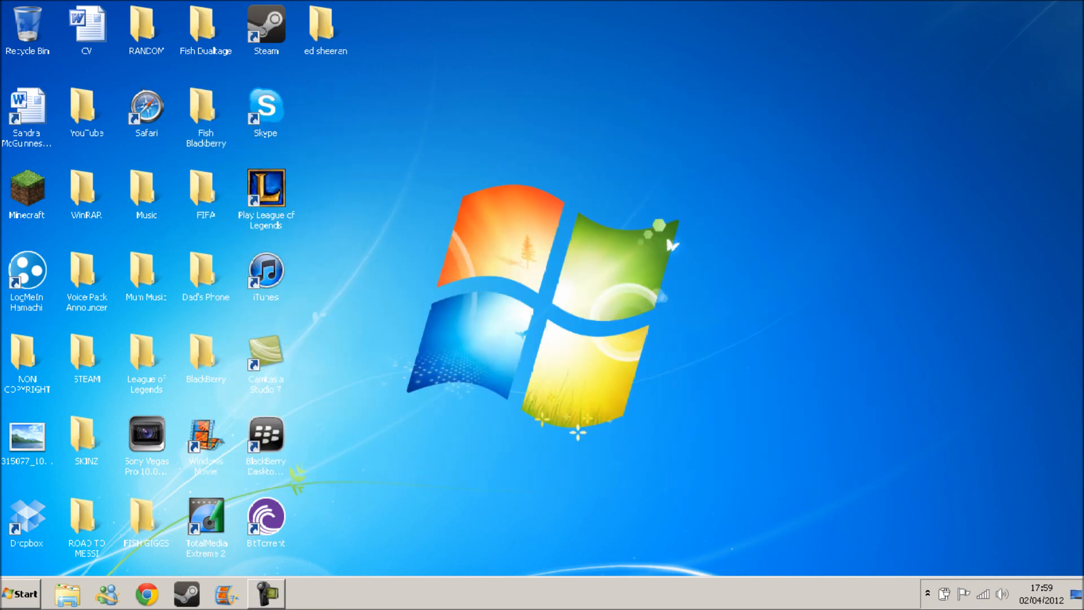
# Step: From the Start menu, open Computer's Properties to show the System information page
pyautogui.click(19, 593)
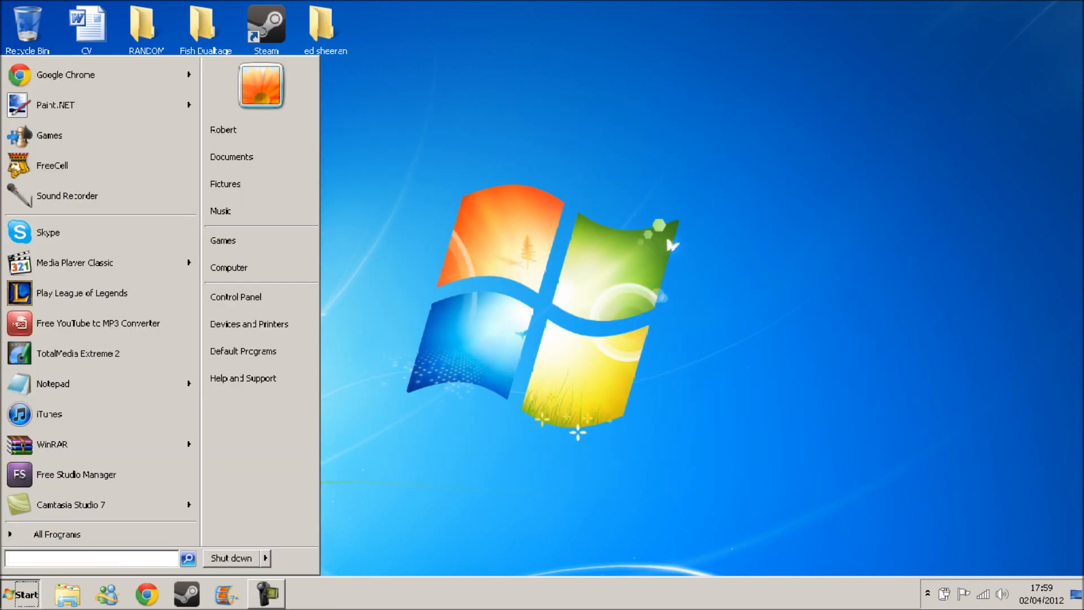
pyautogui.click(20, 593)
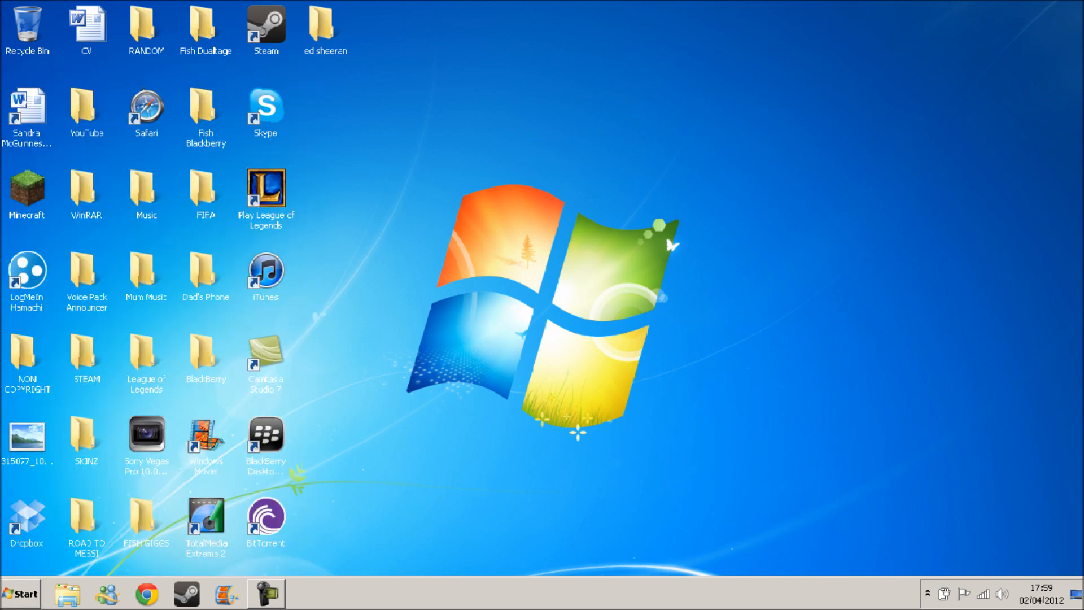
pyautogui.click(306, 592)
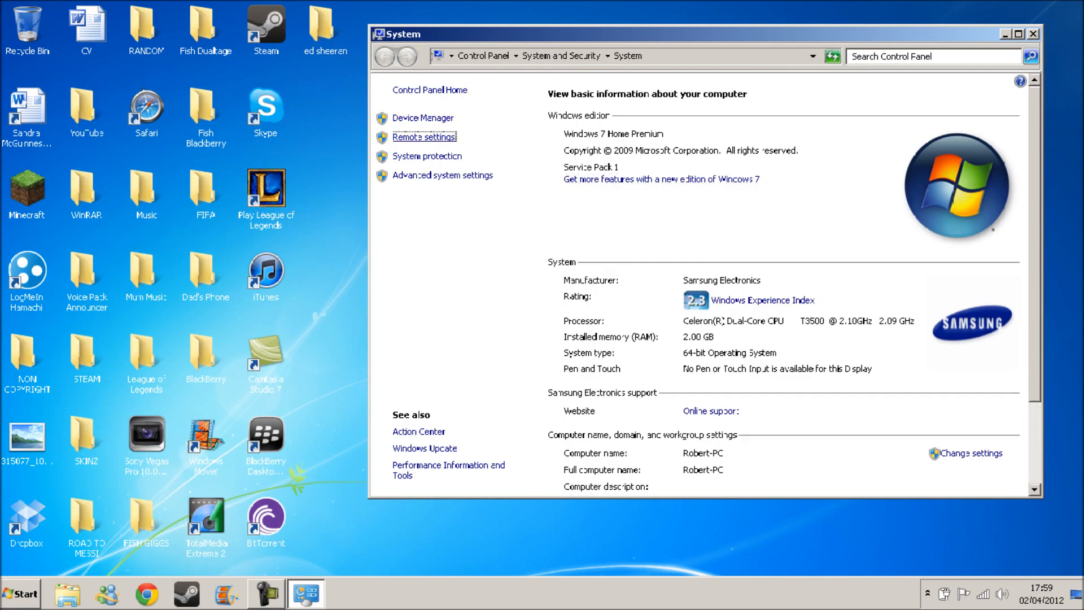
# Step: In Performance Options, select 'Let Windows choose what's best', apply it and close the System windows
pyautogui.click(442, 175)
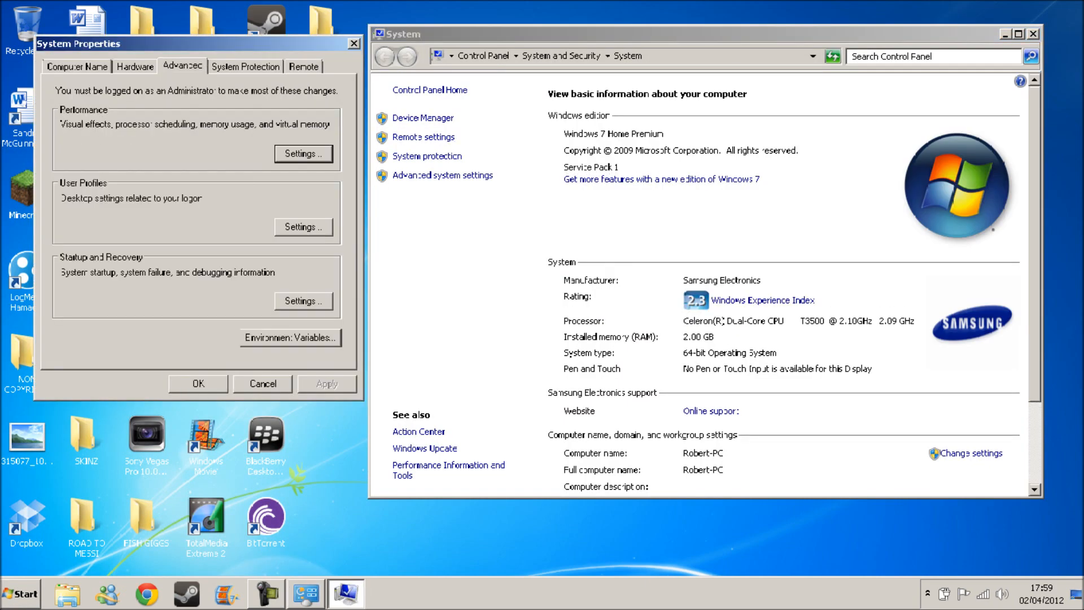
pyautogui.click(302, 152)
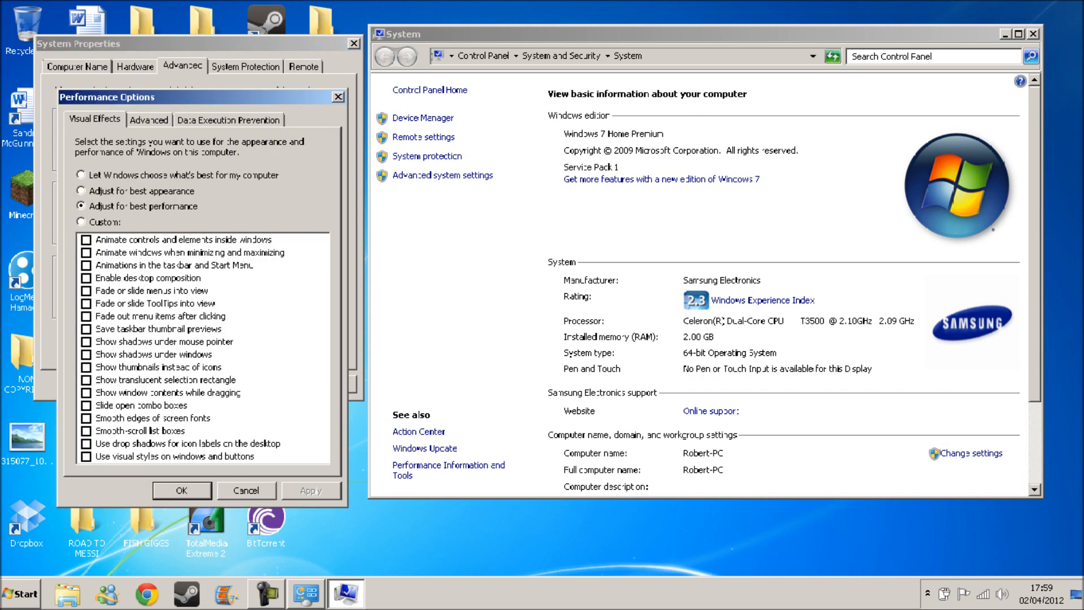
pyautogui.click(80, 174)
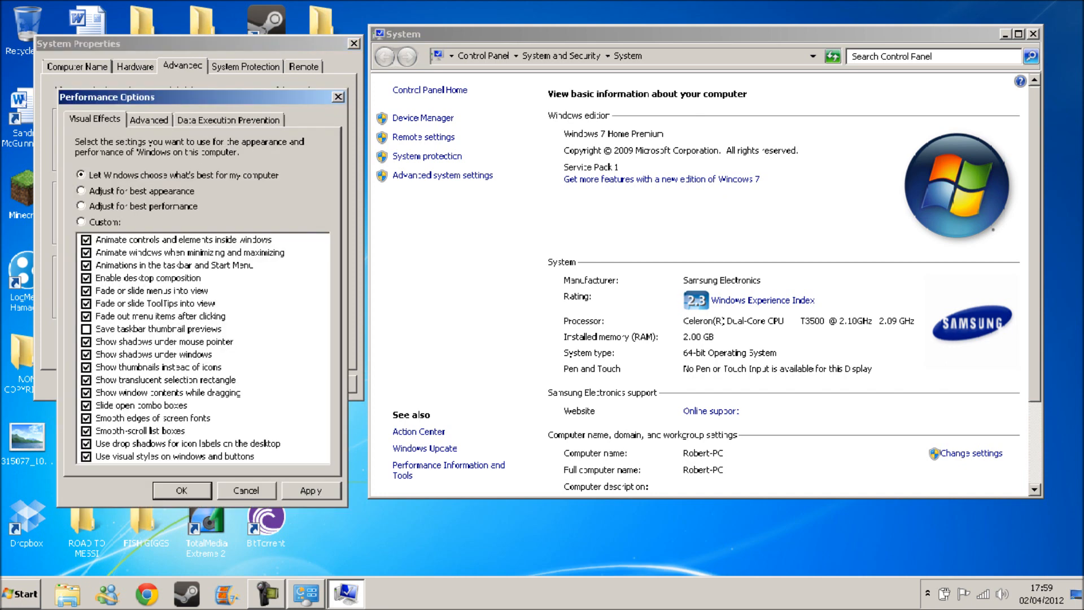
pyautogui.click(311, 490)
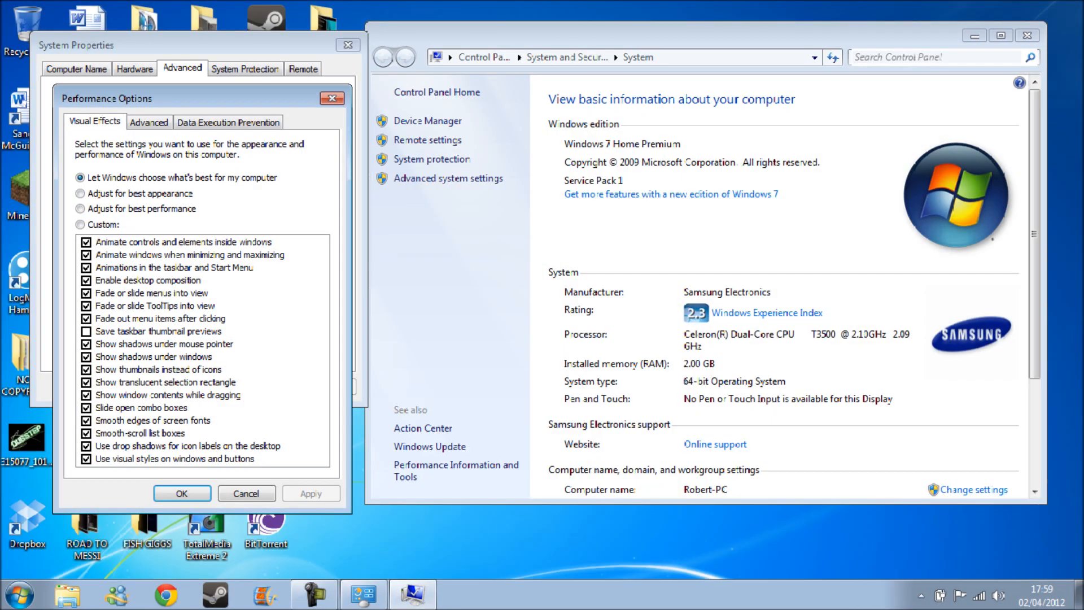
pyautogui.click(182, 494)
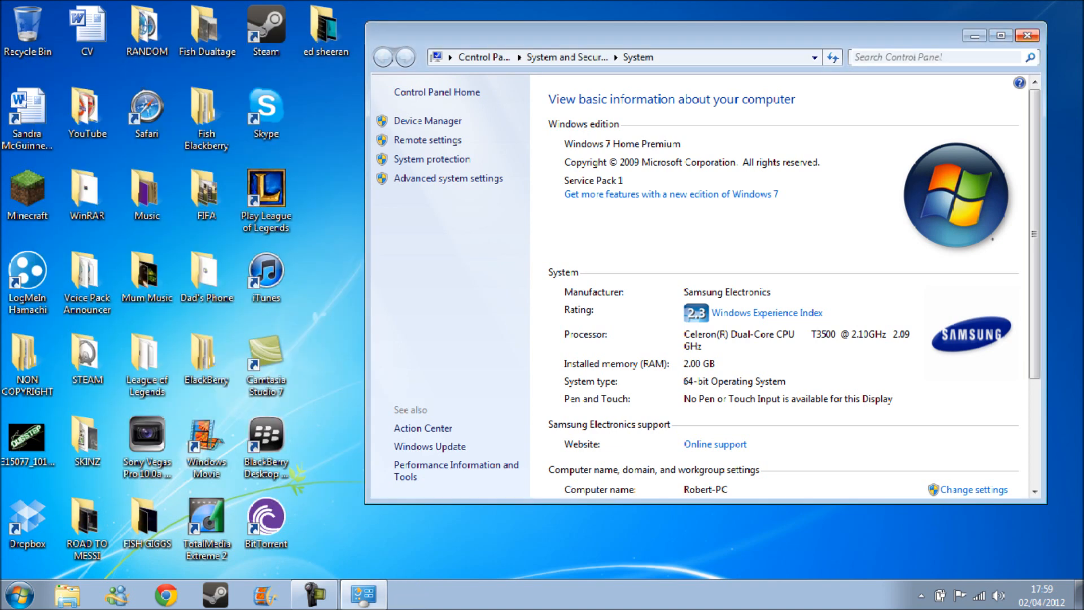
pyautogui.click(1029, 35)
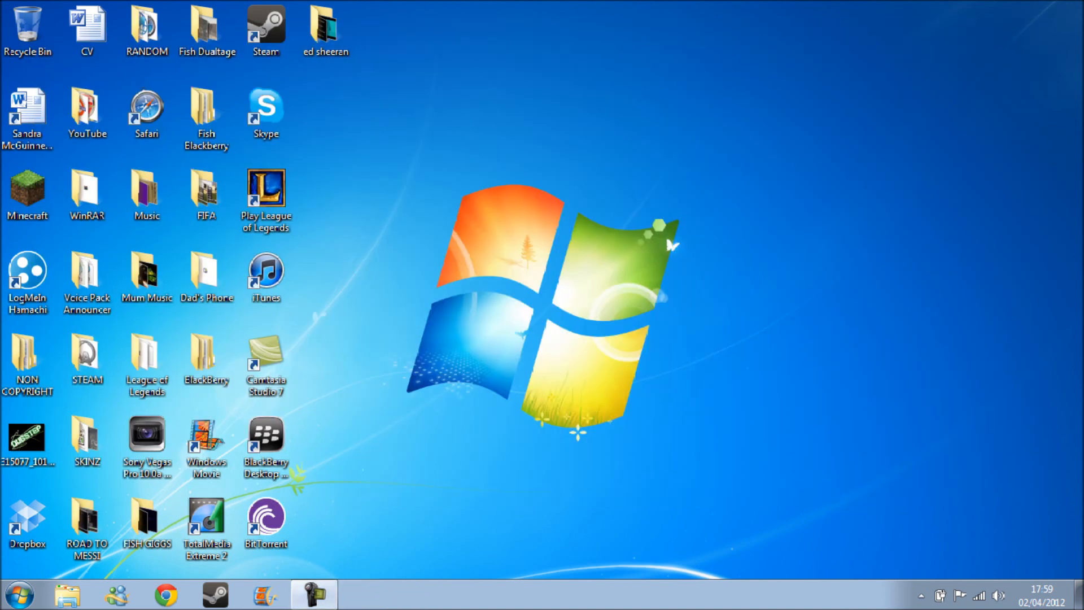